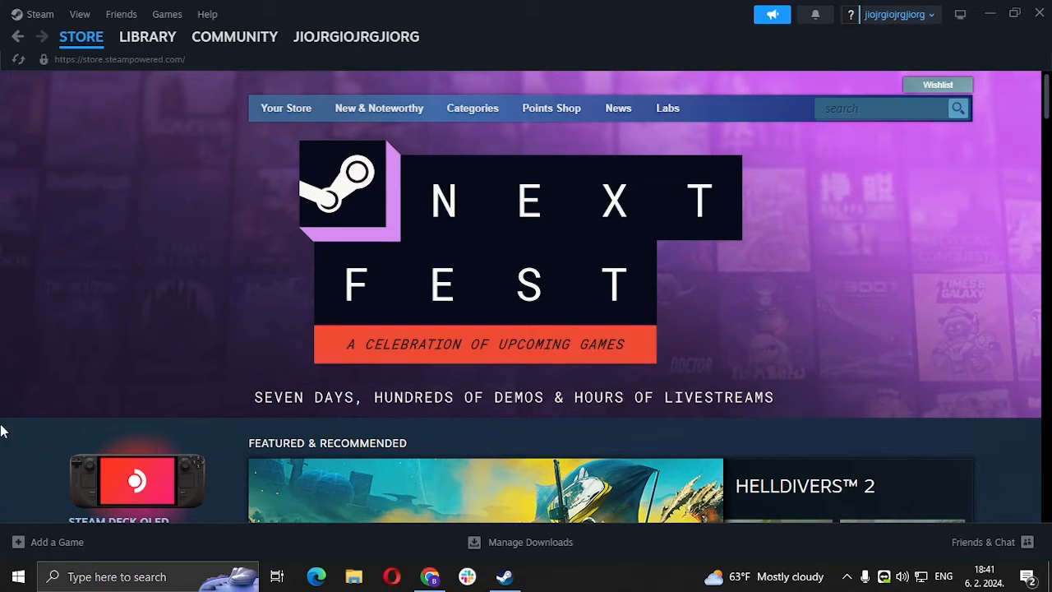
{"action": "mouse_move", "coordinate": [181, 105]}
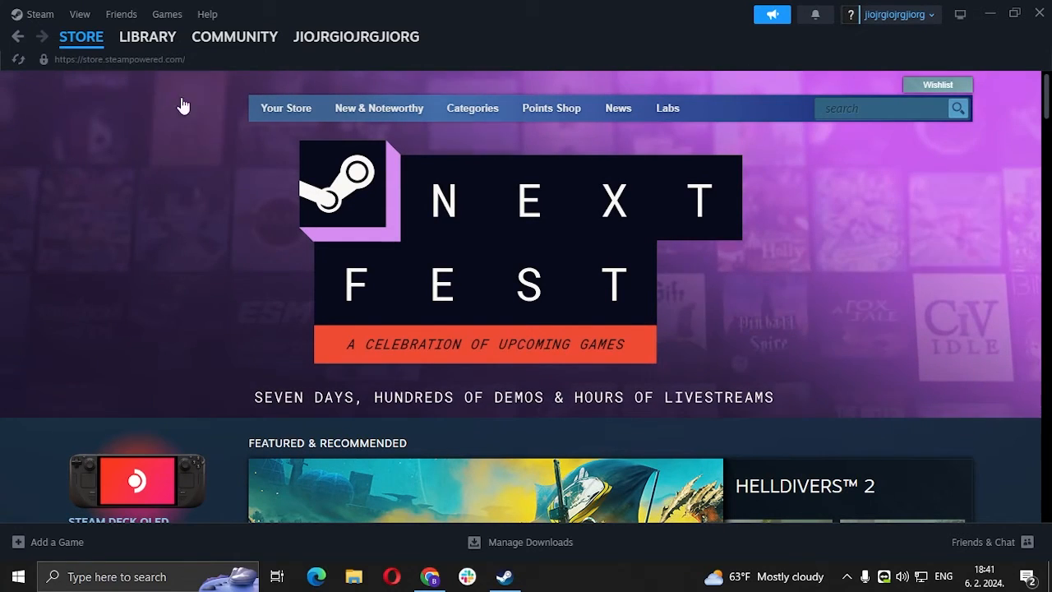
- Switch to the Library and open The Sims 4 page from the game list
{"action": "left_click", "coordinate": [147, 37]}
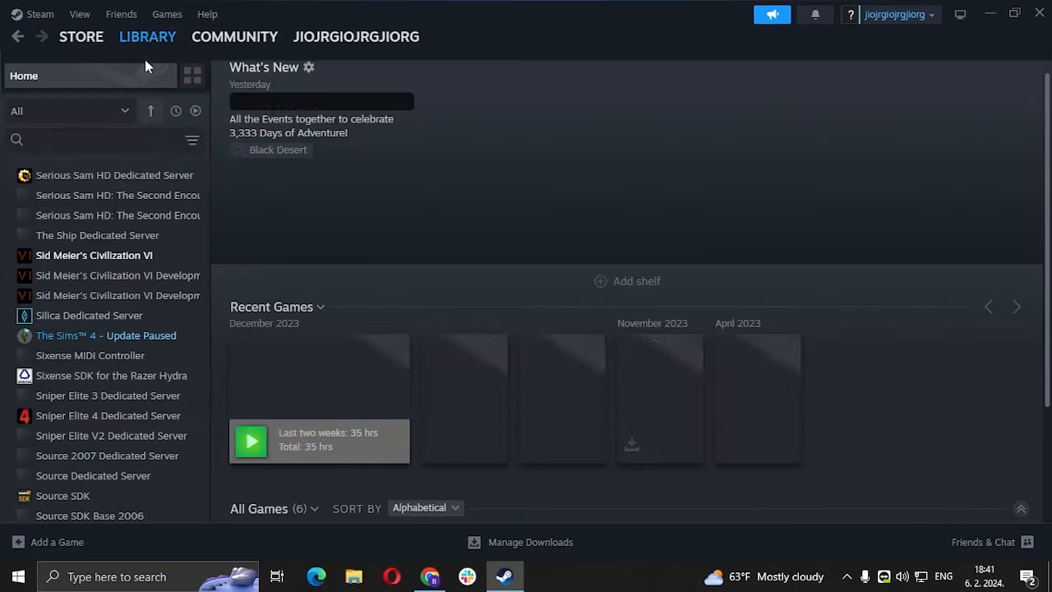
{"action": "scroll", "scroll_direction": "down", "scroll_amount": 3}
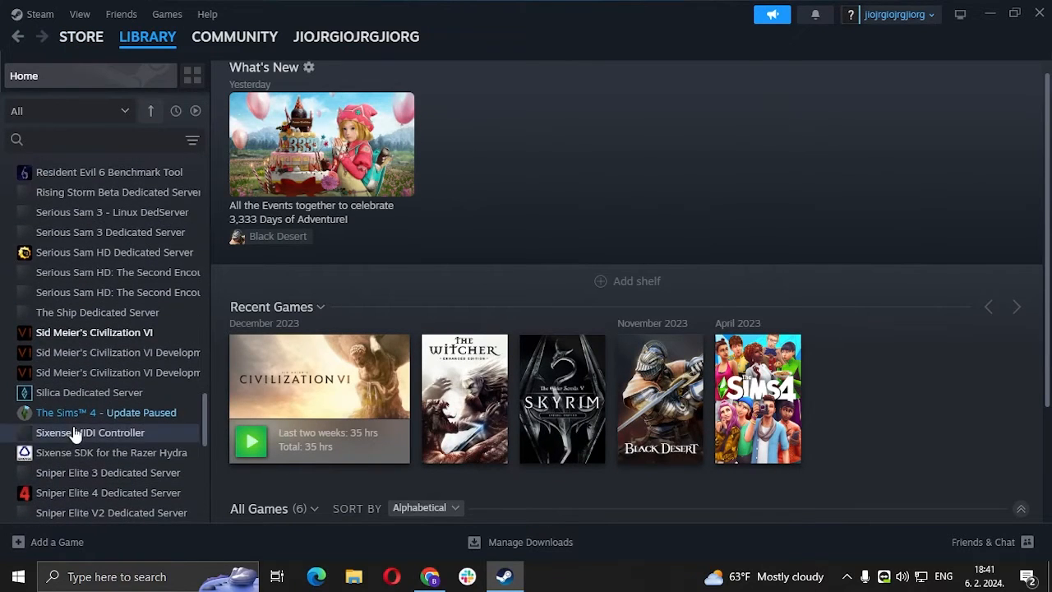
{"action": "left_click", "coordinate": [106, 412]}
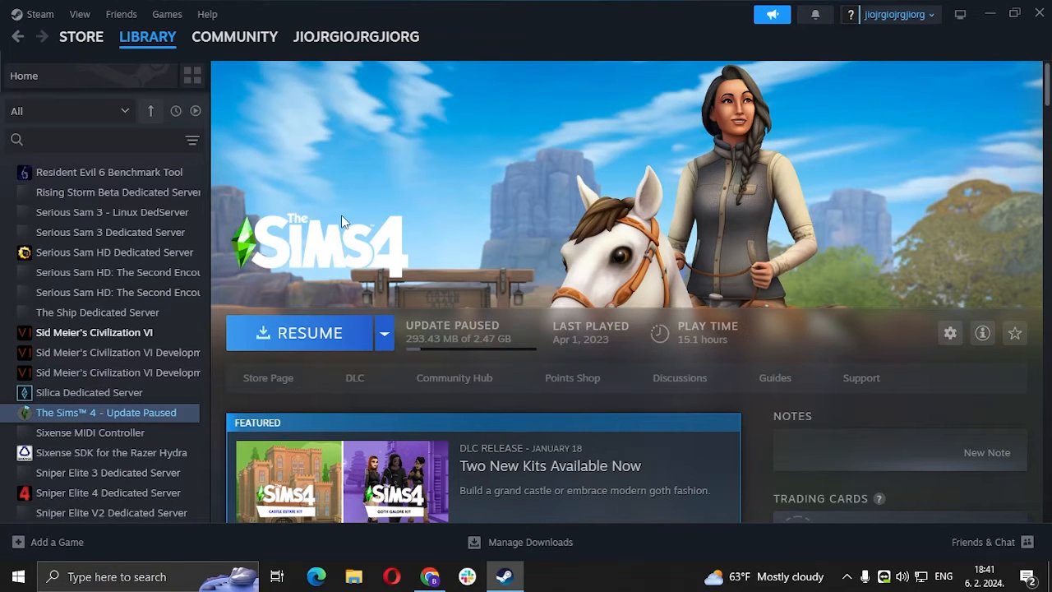
{"action": "mouse_move", "coordinate": [396, 231]}
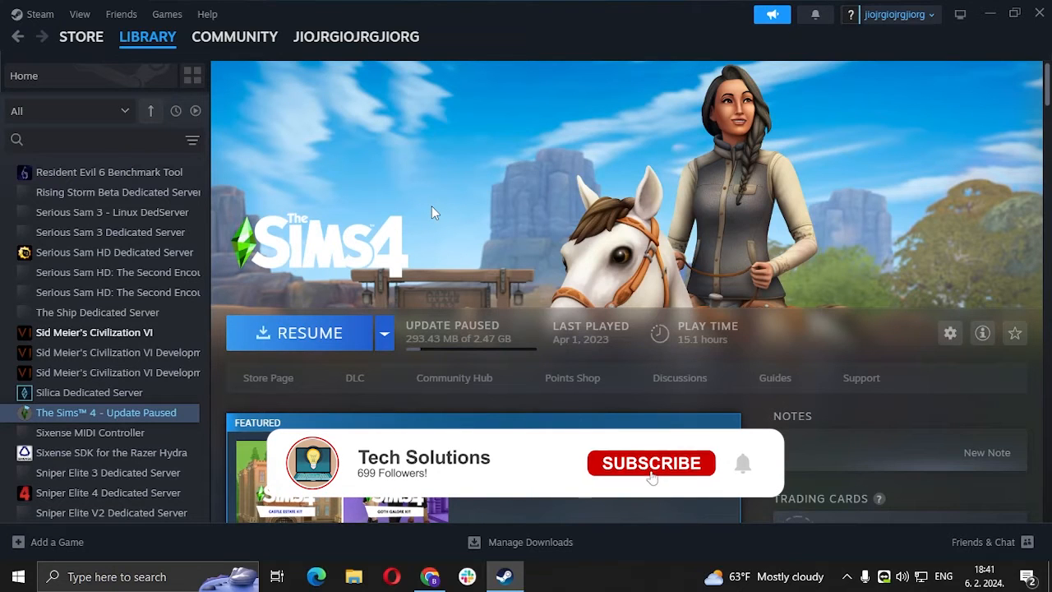
{"action": "left_click", "coordinate": [651, 463]}
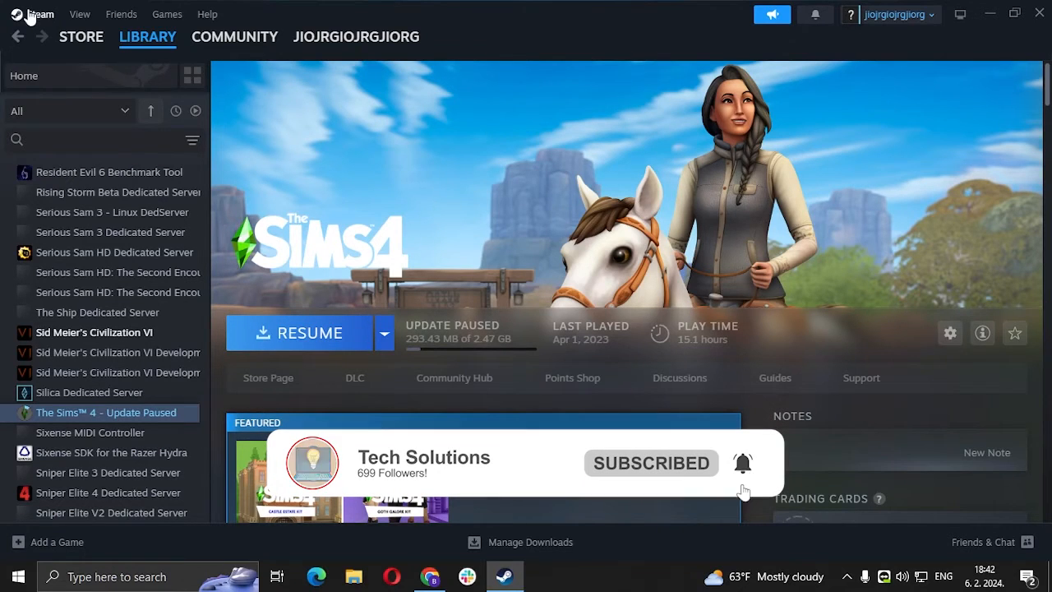
- Disable Enable Steam Cloud in Steam Settings > Cloud and close the settings window
{"action": "left_click", "coordinate": [35, 14]}
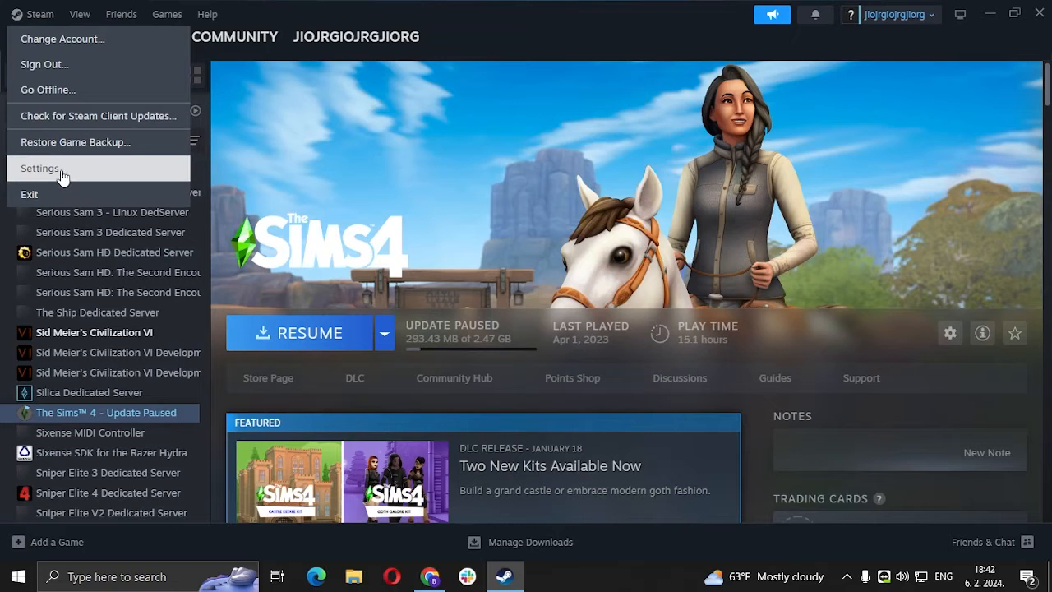
{"action": "left_click", "coordinate": [39, 168]}
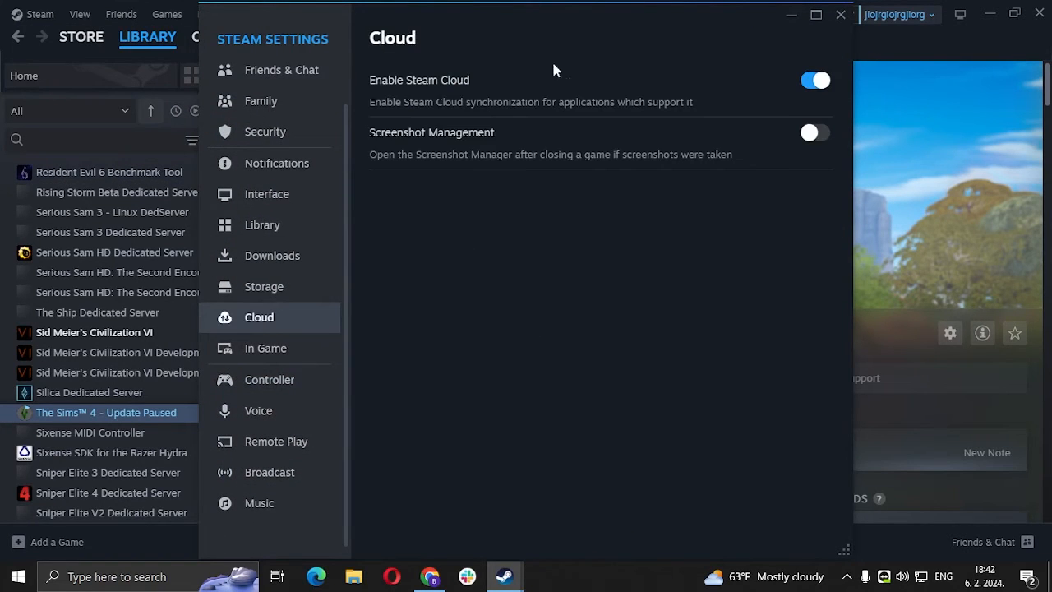
{"action": "mouse_move", "coordinate": [458, 69]}
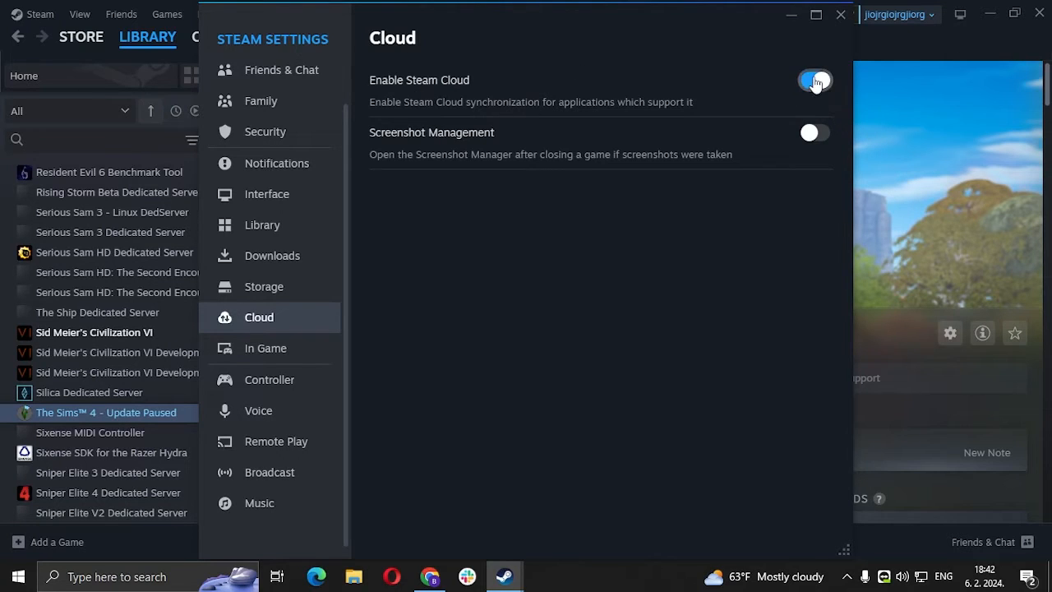
{"action": "left_click", "coordinate": [814, 80]}
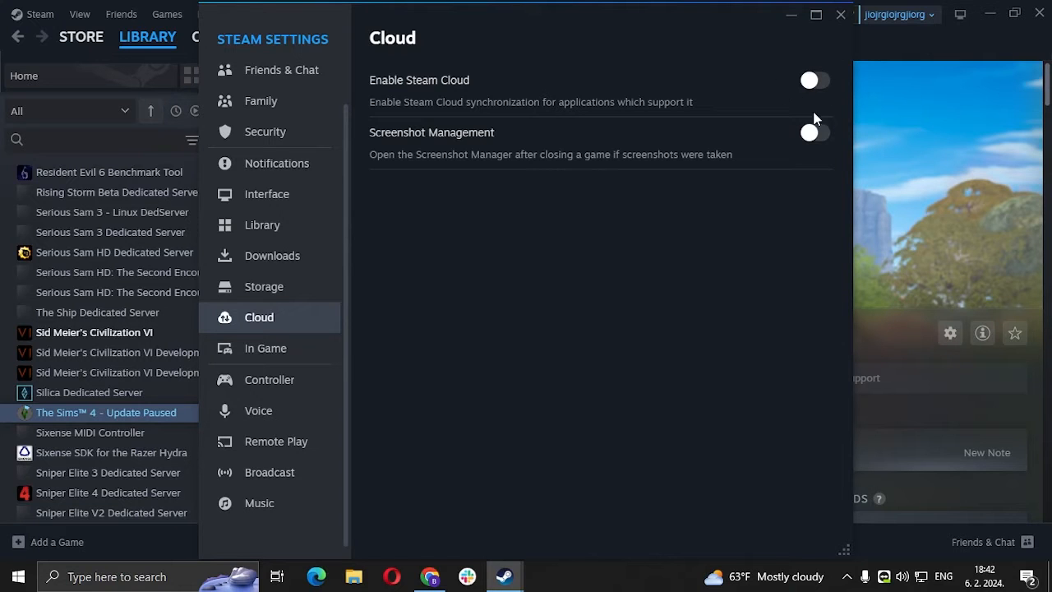
{"action": "mouse_move", "coordinate": [841, 15]}
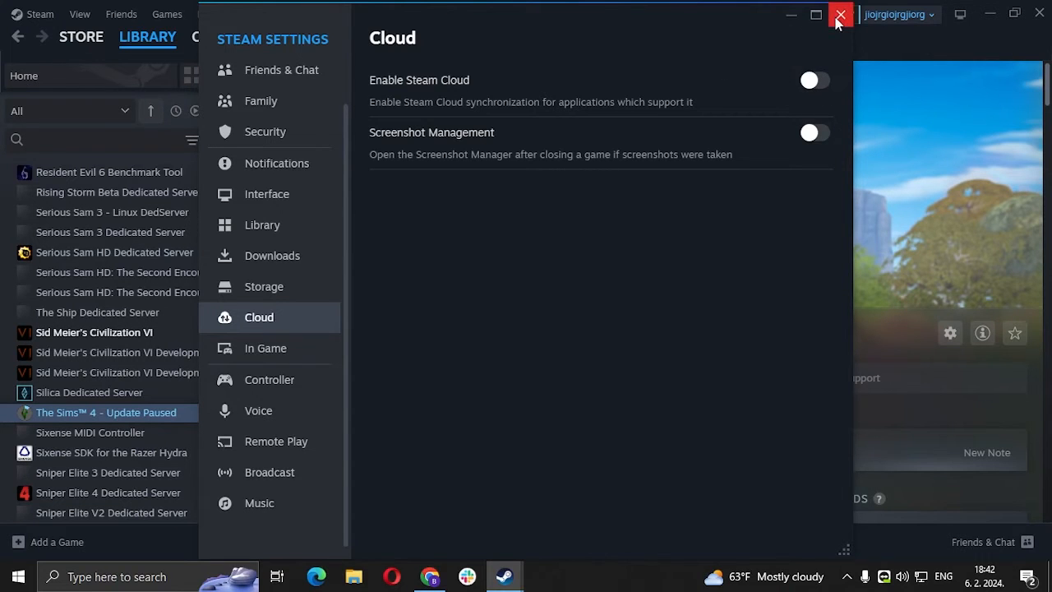
{"action": "left_click", "coordinate": [840, 15]}
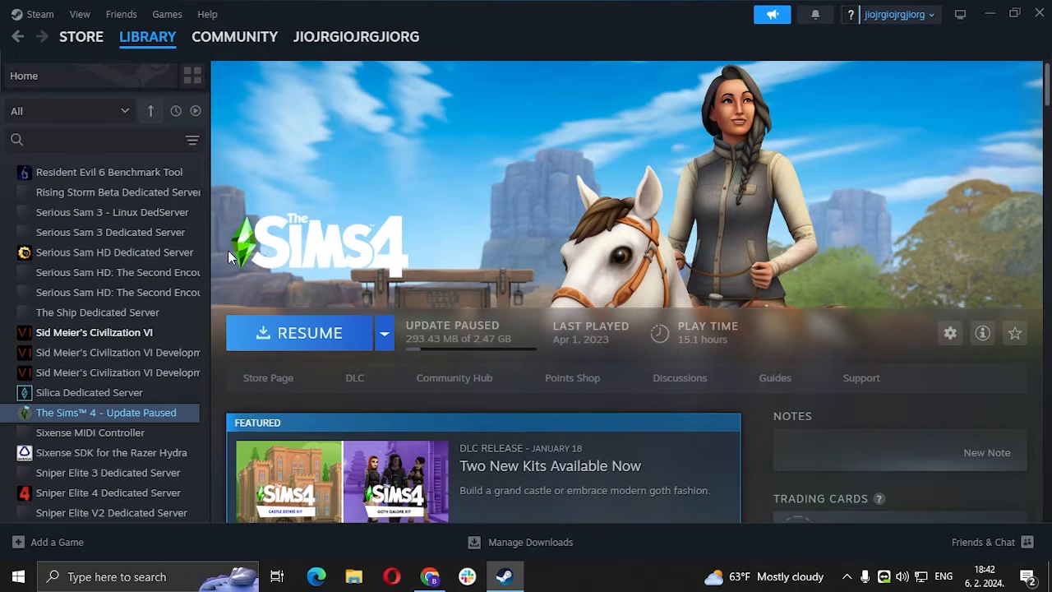
{"action": "mouse_move", "coordinate": [416, 192]}
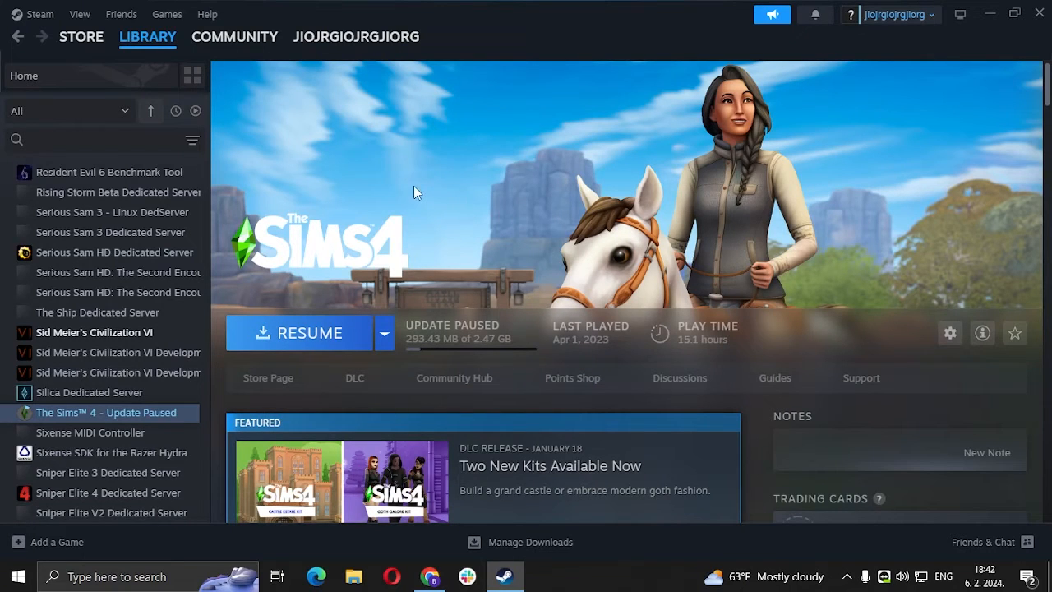
{"action": "mouse_move", "coordinate": [109, 413]}
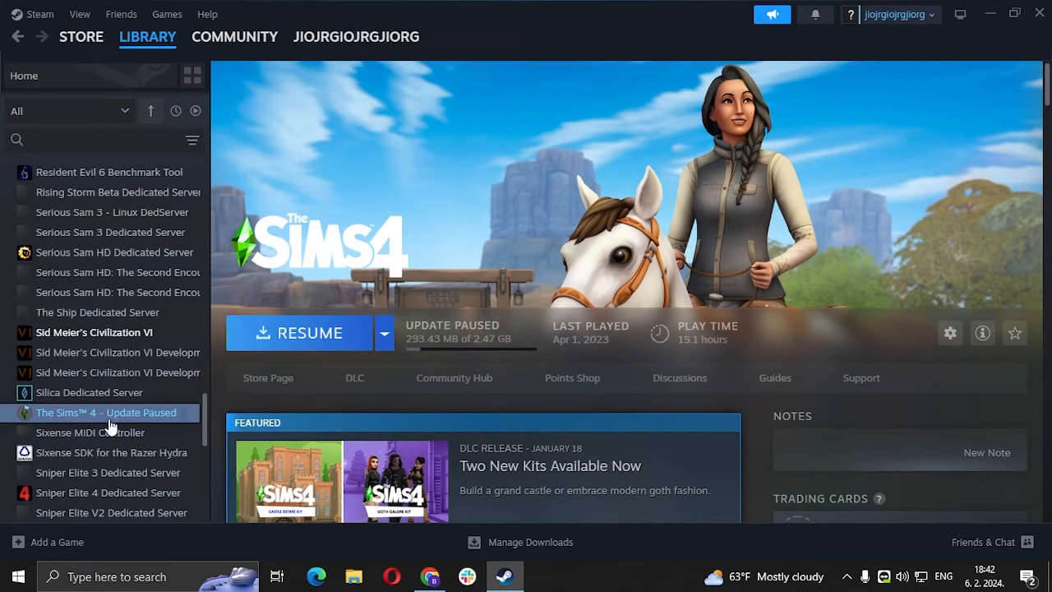
- Browse The Sims 4 installed files from Properties, opening steamapps\common\The Sims 4
{"action": "right_click", "coordinate": [111, 412]}
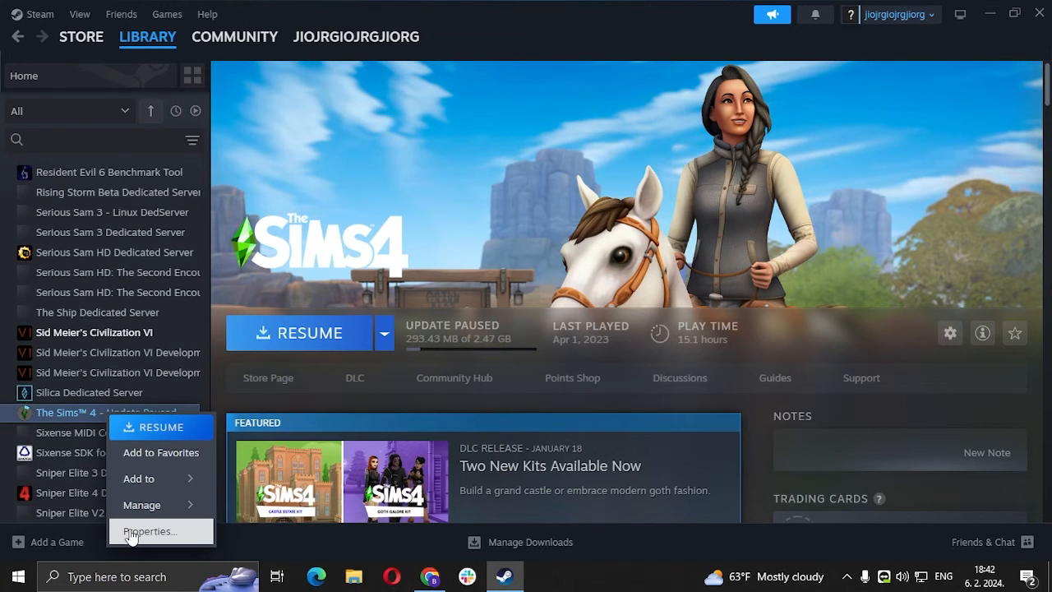
{"action": "left_click", "coordinate": [149, 531]}
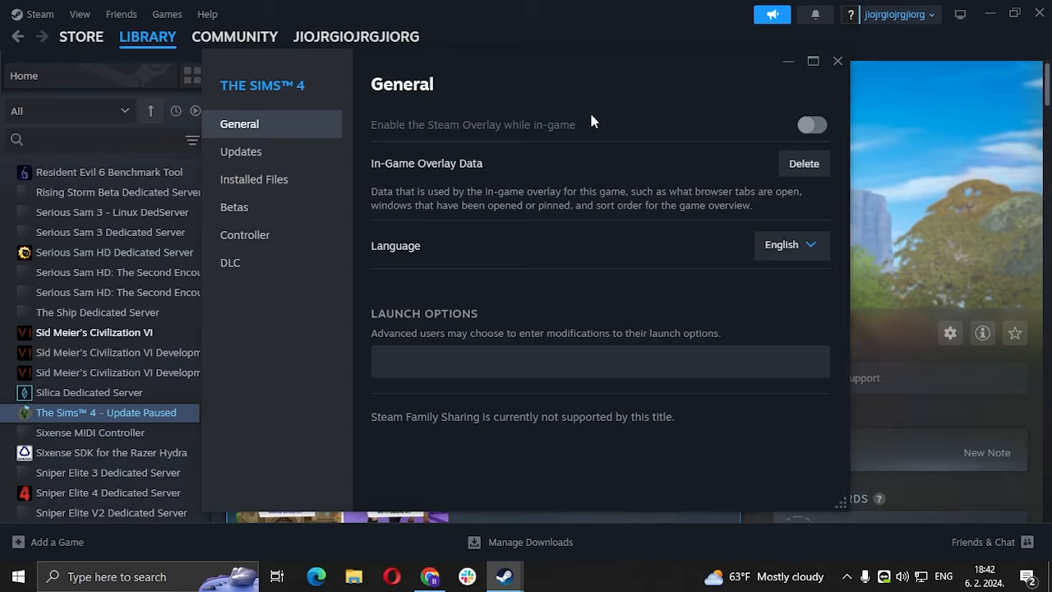
{"action": "mouse_move", "coordinate": [254, 179]}
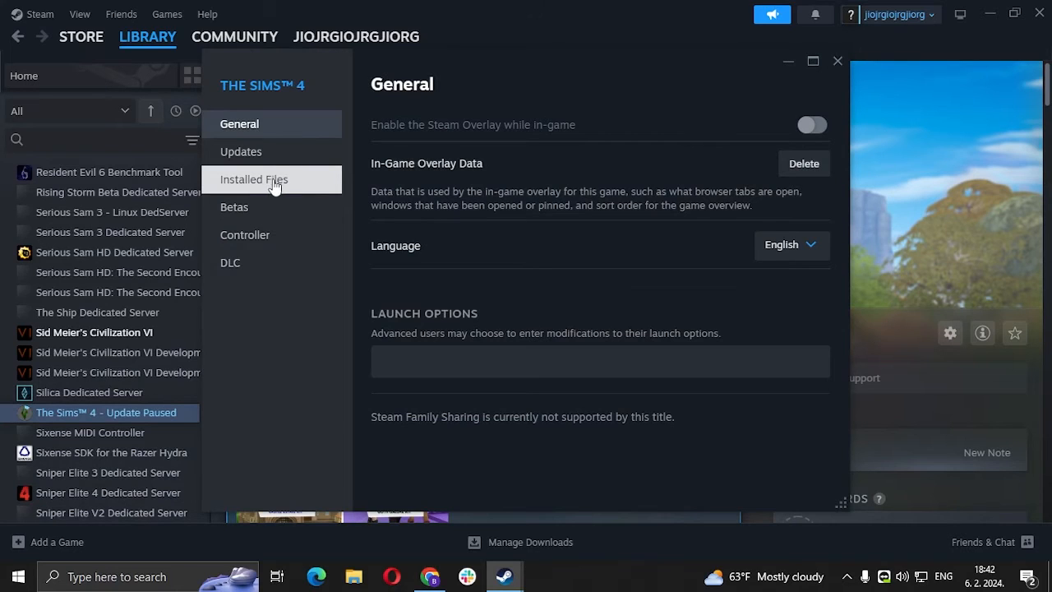
{"action": "left_click", "coordinate": [253, 179]}
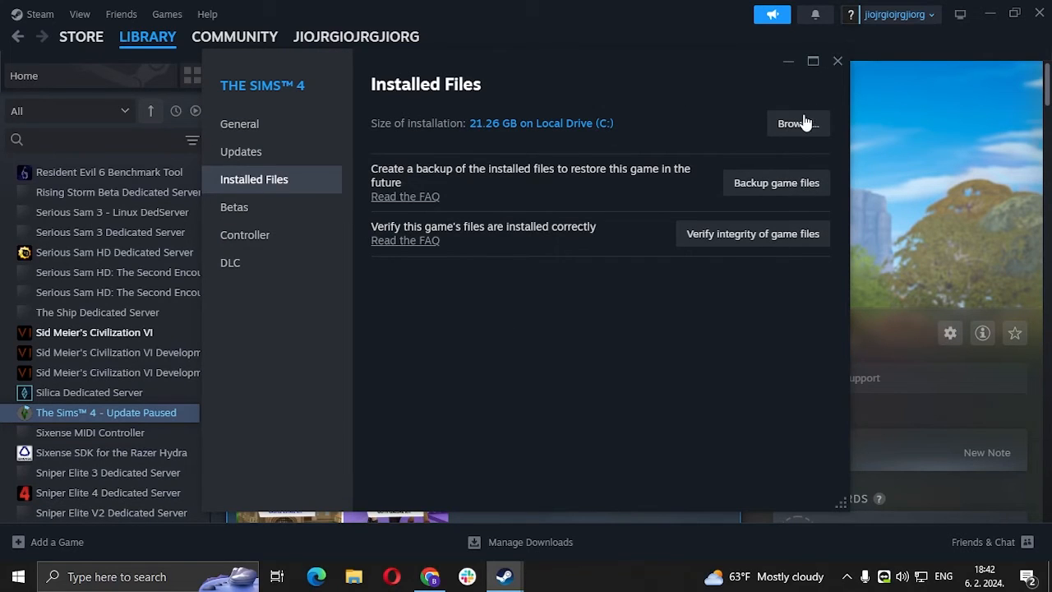
{"action": "left_click", "coordinate": [797, 122]}
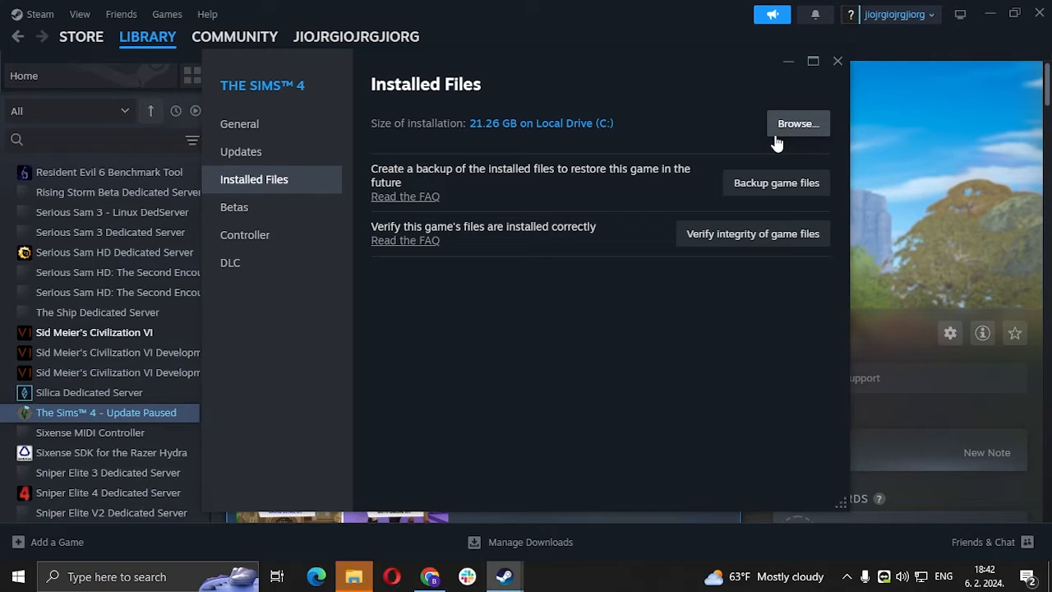
{"action": "left_click", "coordinate": [797, 124]}
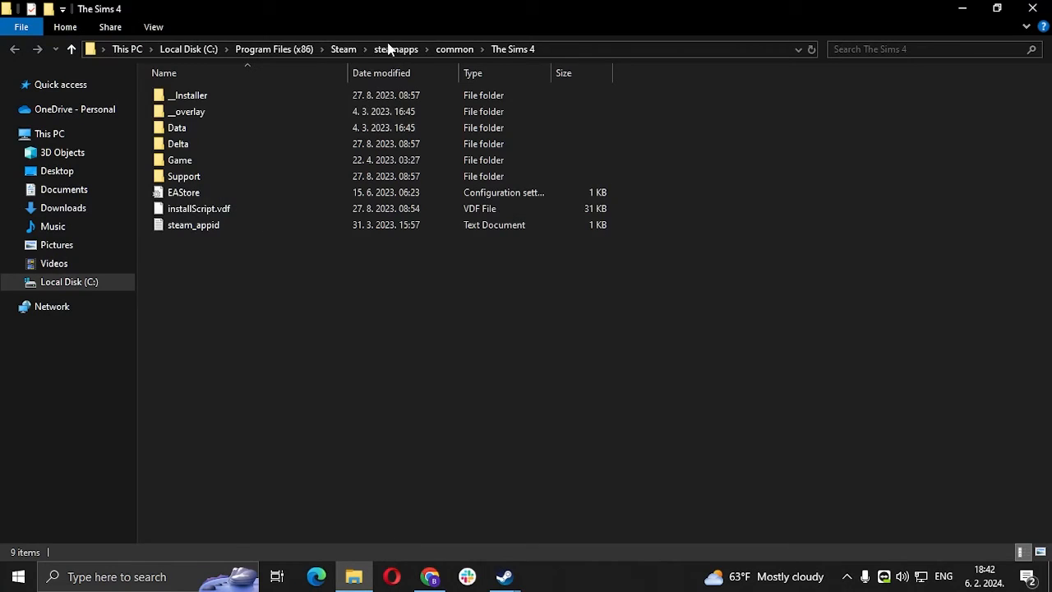
{"action": "mouse_move", "coordinate": [305, 266]}
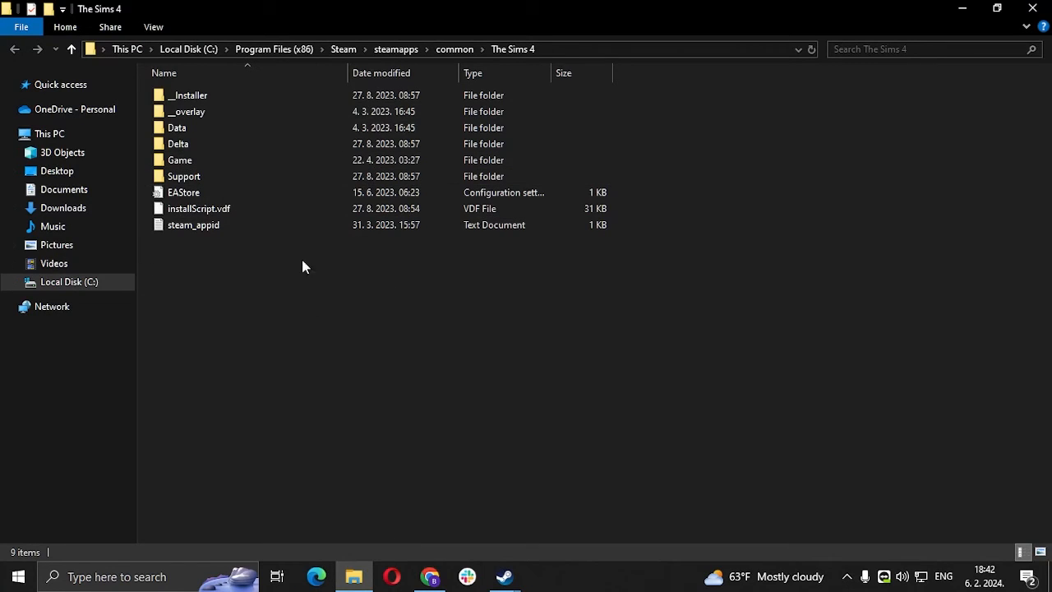
{"action": "mouse_move", "coordinate": [311, 293]}
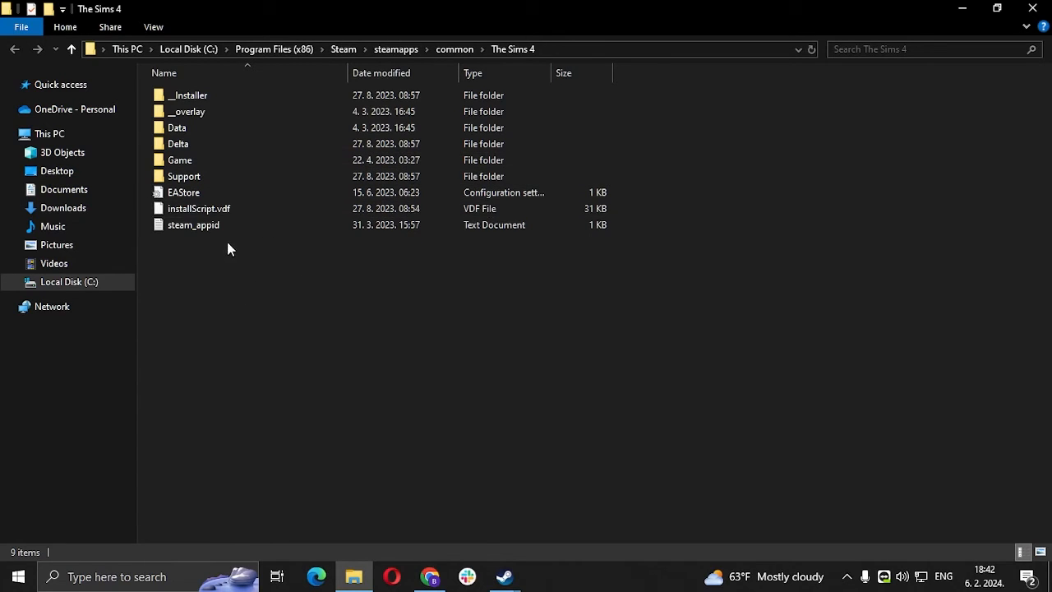
{"action": "mouse_move", "coordinate": [205, 334]}
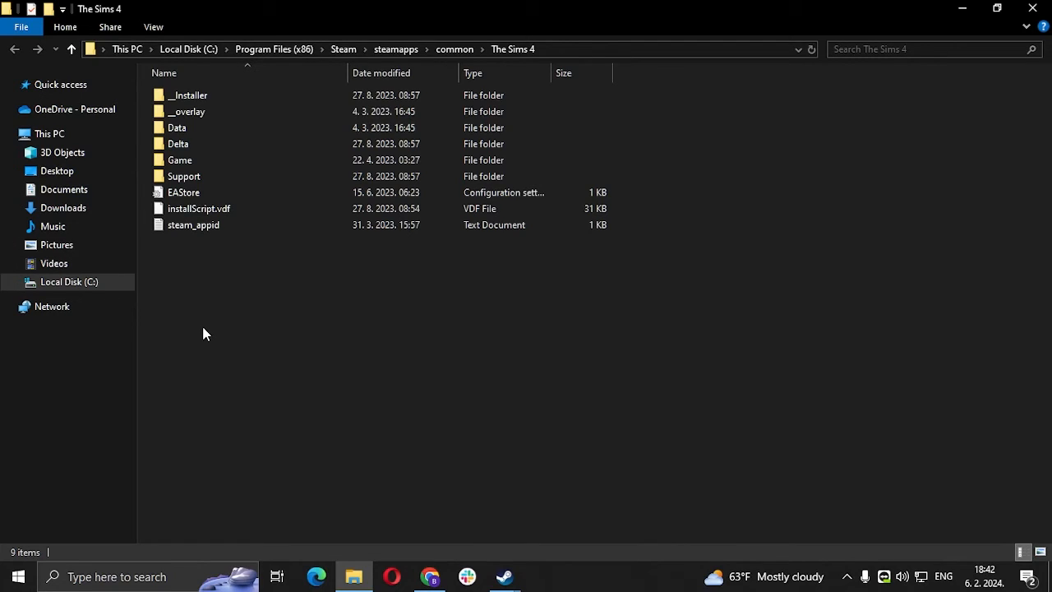
{"action": "mouse_move", "coordinate": [99, 333]}
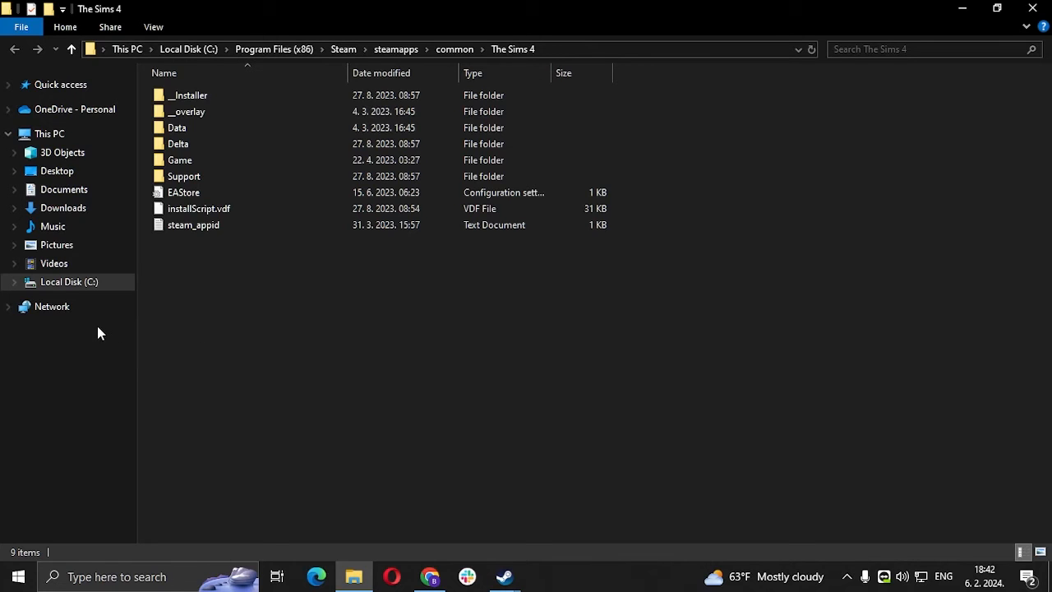
- Open Documents from This PC in File Explorer's navigation pane
{"action": "left_click", "coordinate": [64, 189]}
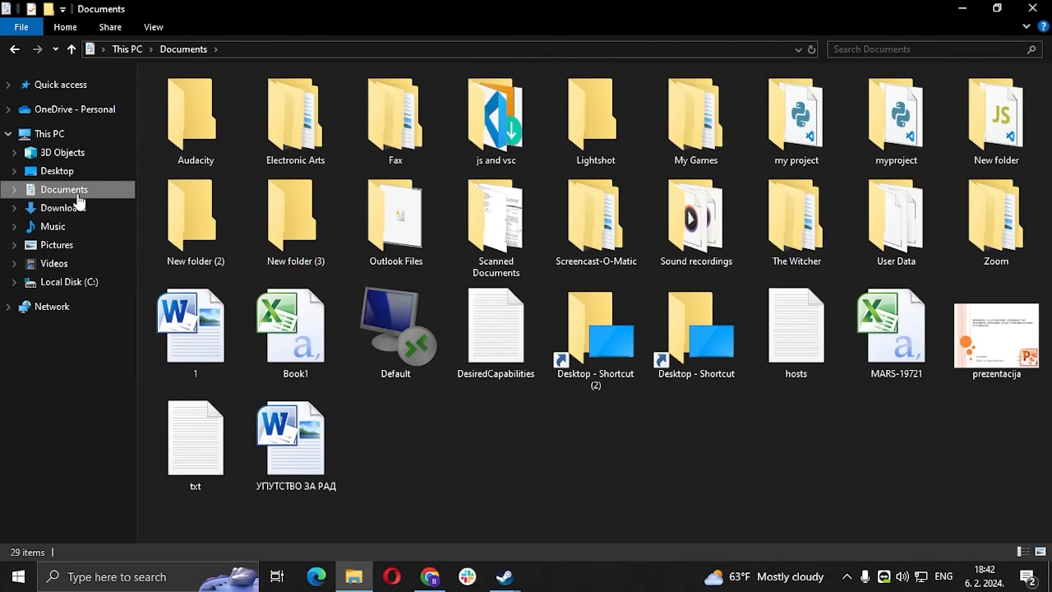
{"action": "mouse_move", "coordinate": [294, 123]}
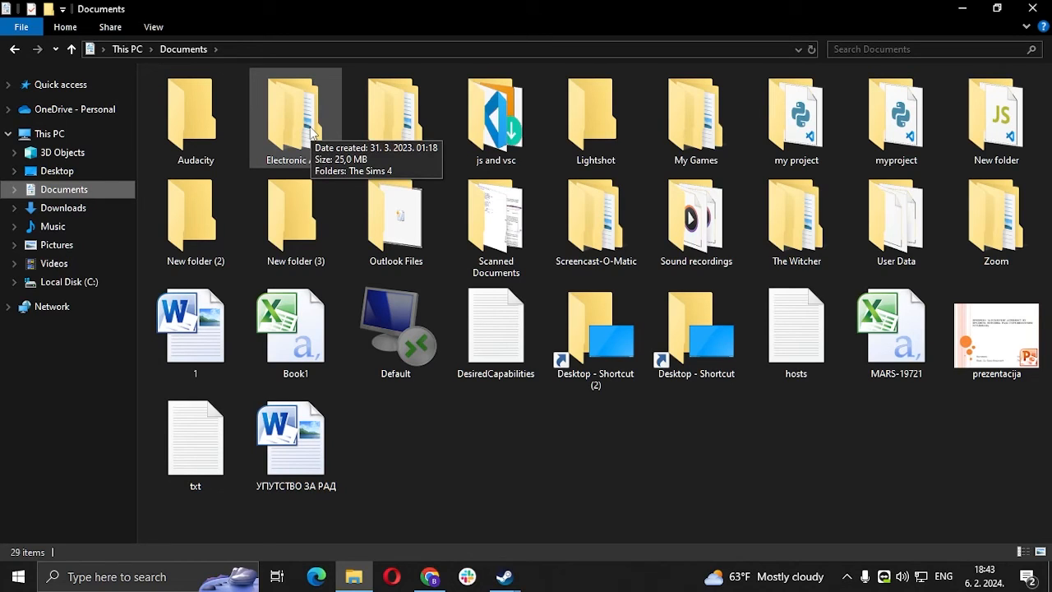
{"action": "mouse_move", "coordinate": [280, 136]}
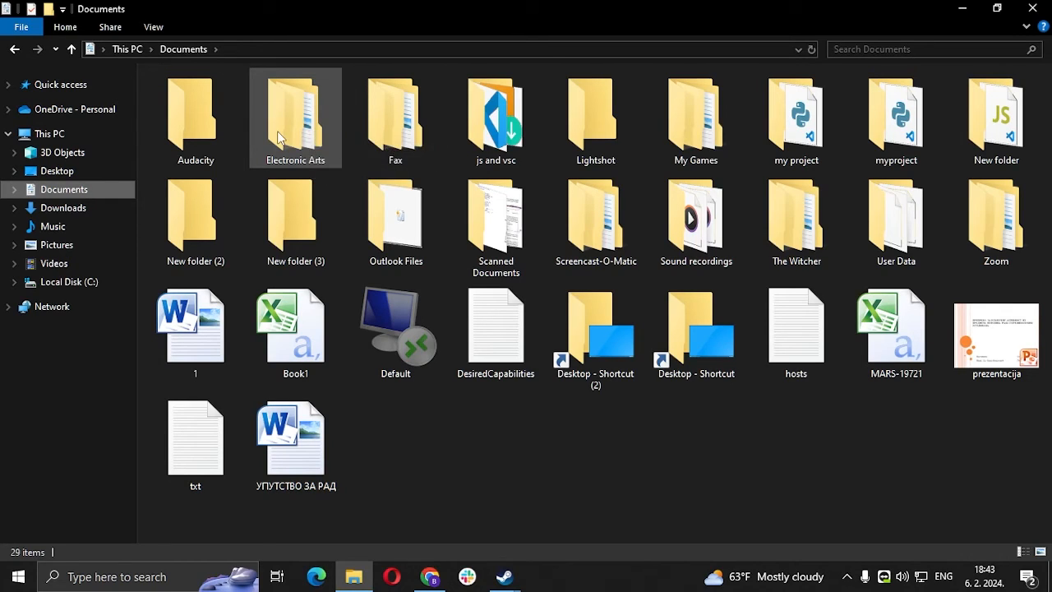
- Open Electronic Arts\The Sims 4 in Documents, then the saves folder
{"action": "double_click", "coordinate": [295, 118]}
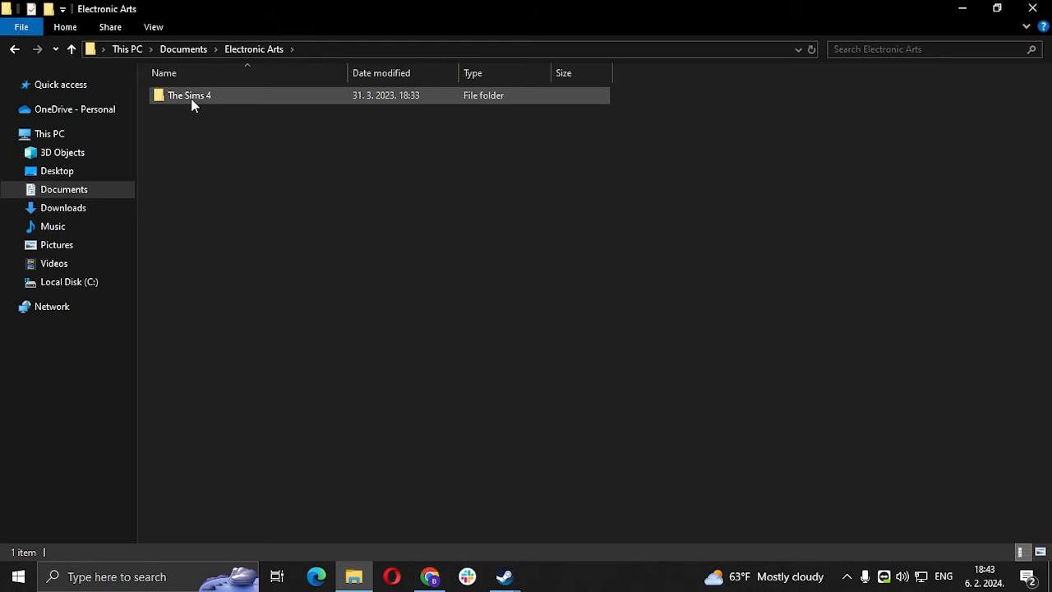
{"action": "double_click", "coordinate": [189, 95]}
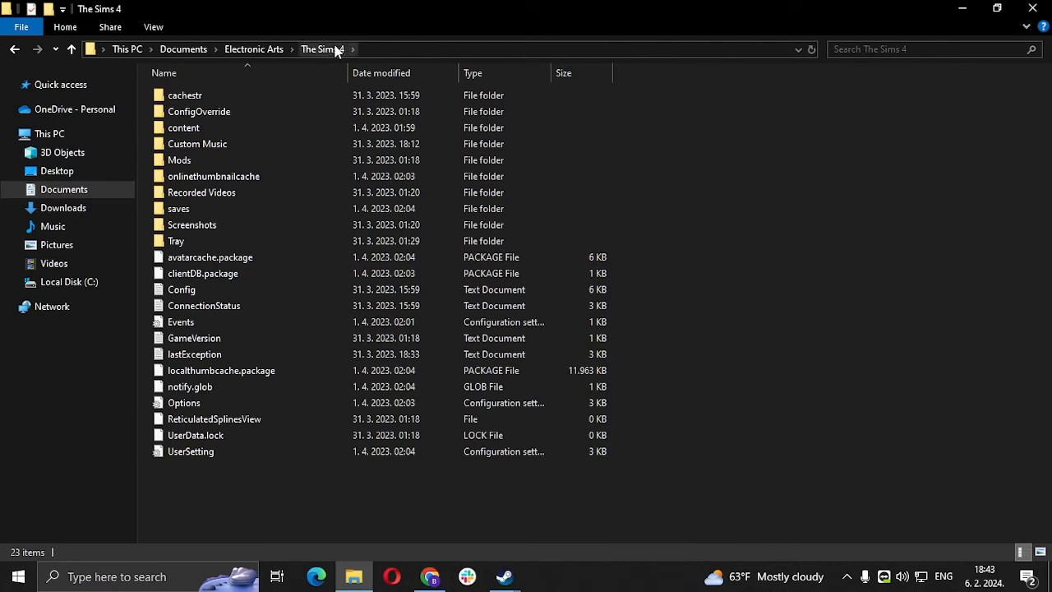
{"action": "left_click", "coordinate": [178, 208]}
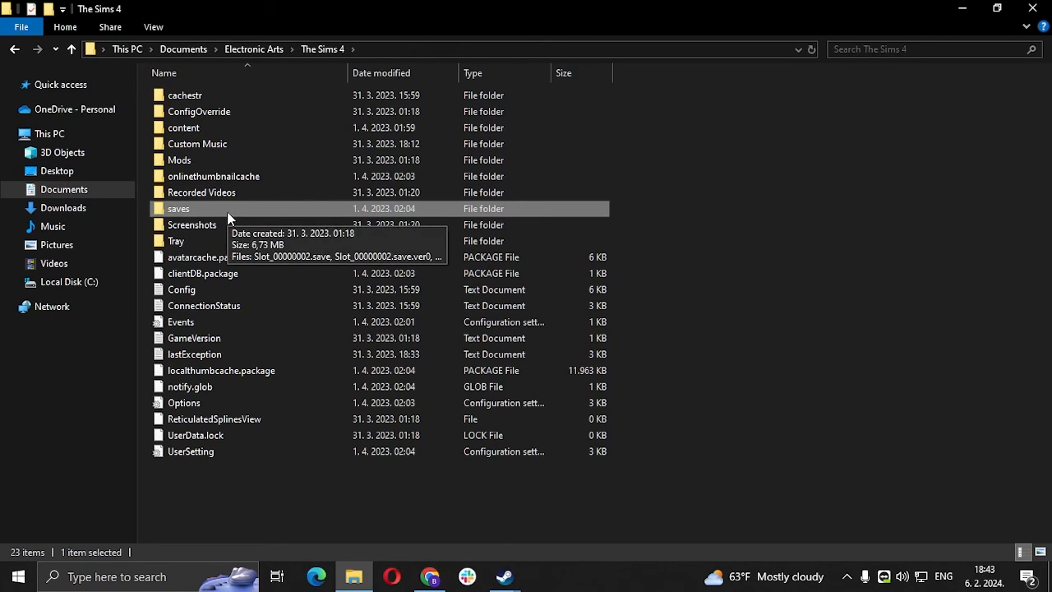
{"action": "double_click", "coordinate": [179, 208]}
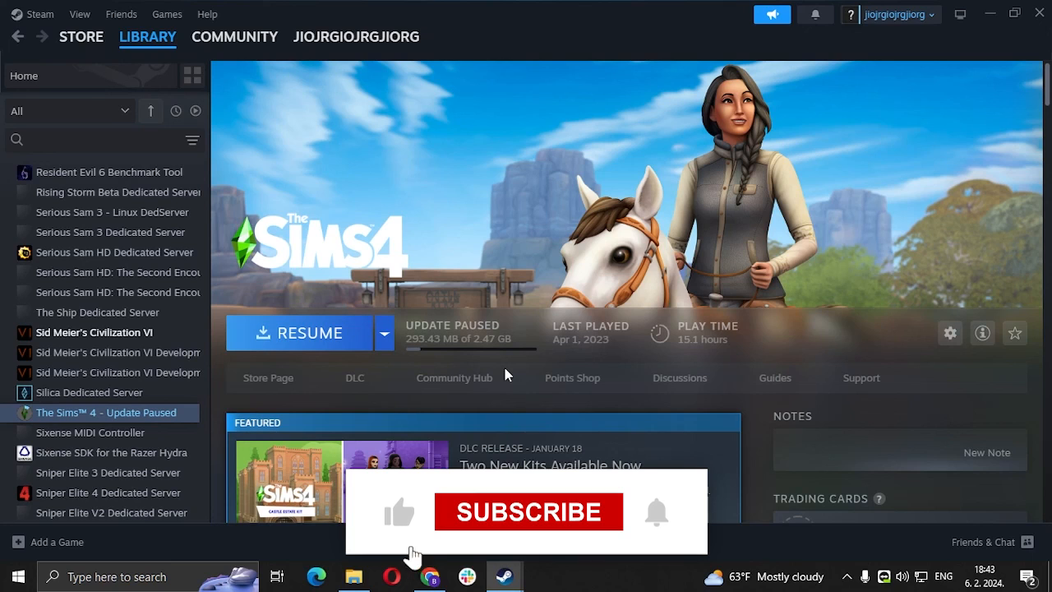
{"action": "left_click", "coordinate": [528, 511]}
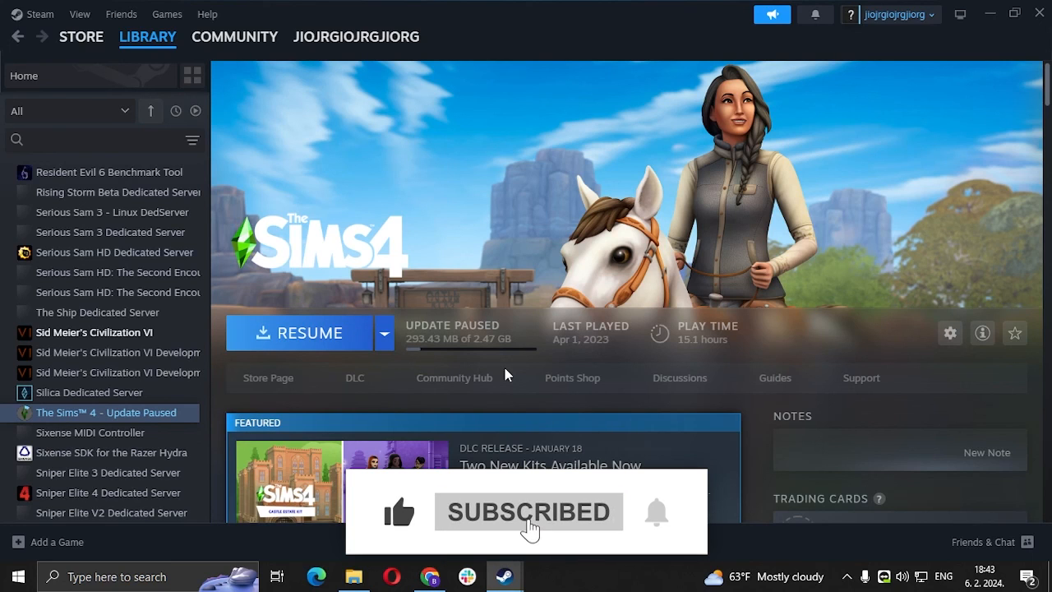